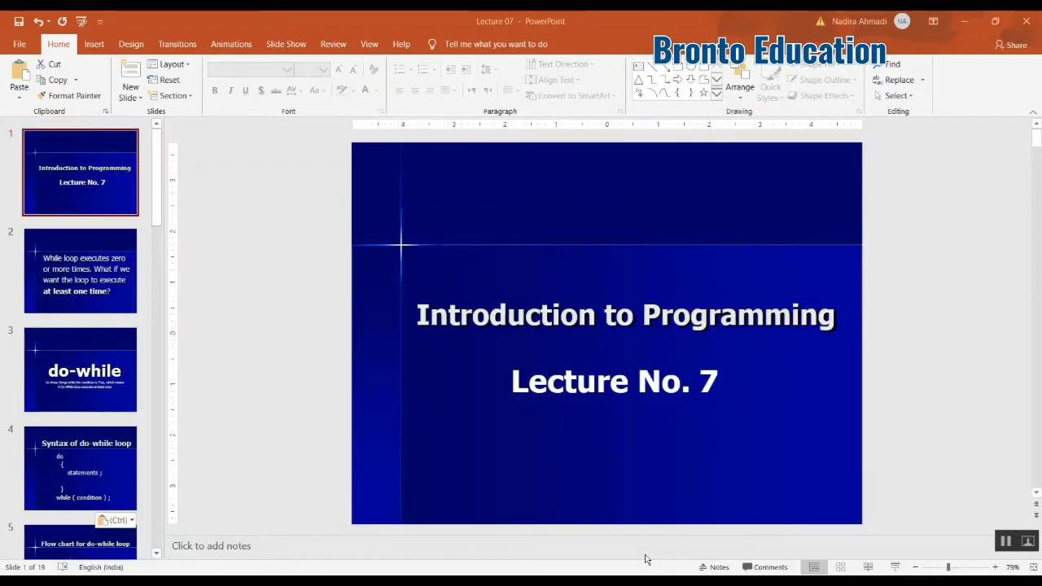
{"action": "mouse_move", "coordinate": [232, 280]}
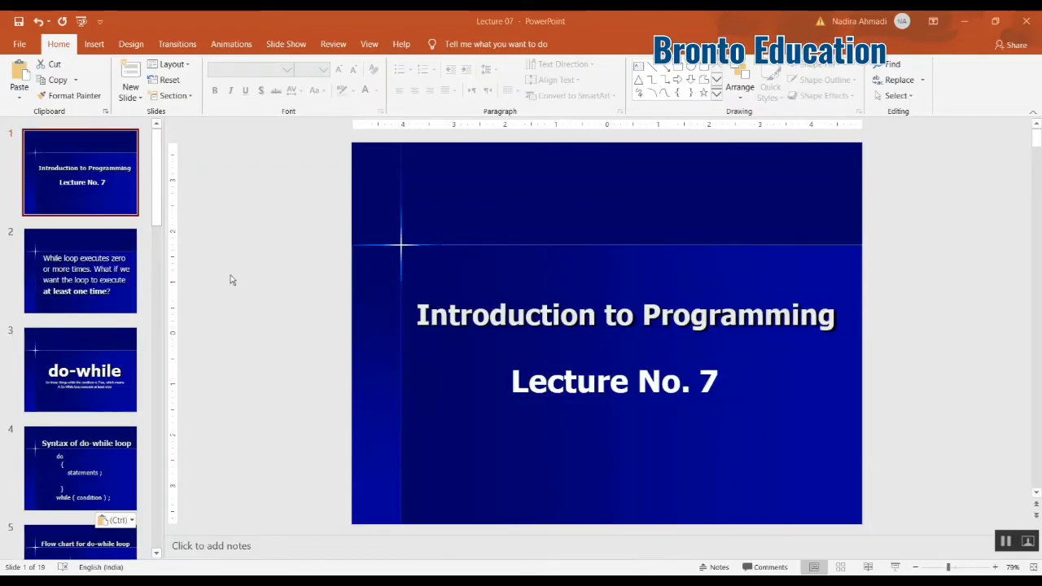
{"action": "mouse_move", "coordinate": [122, 269]}
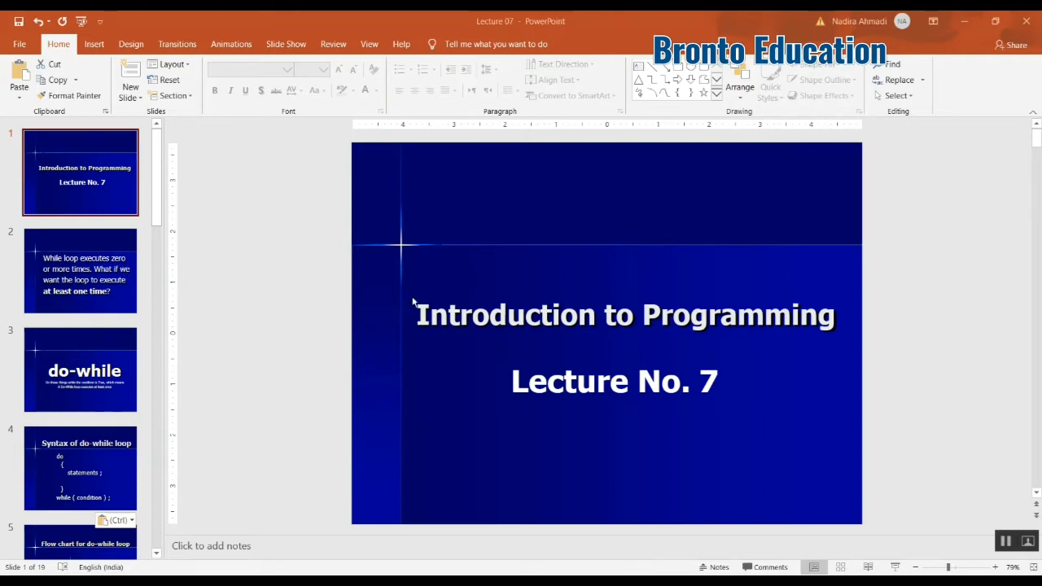
{"action": "mouse_move", "coordinate": [379, 257]}
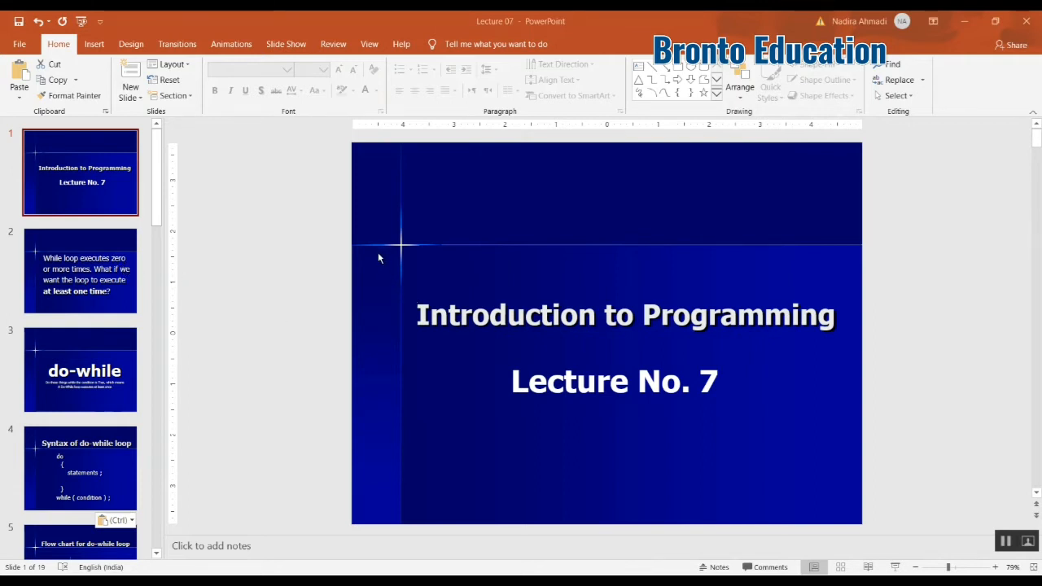
{"action": "mouse_move", "coordinate": [329, 261]}
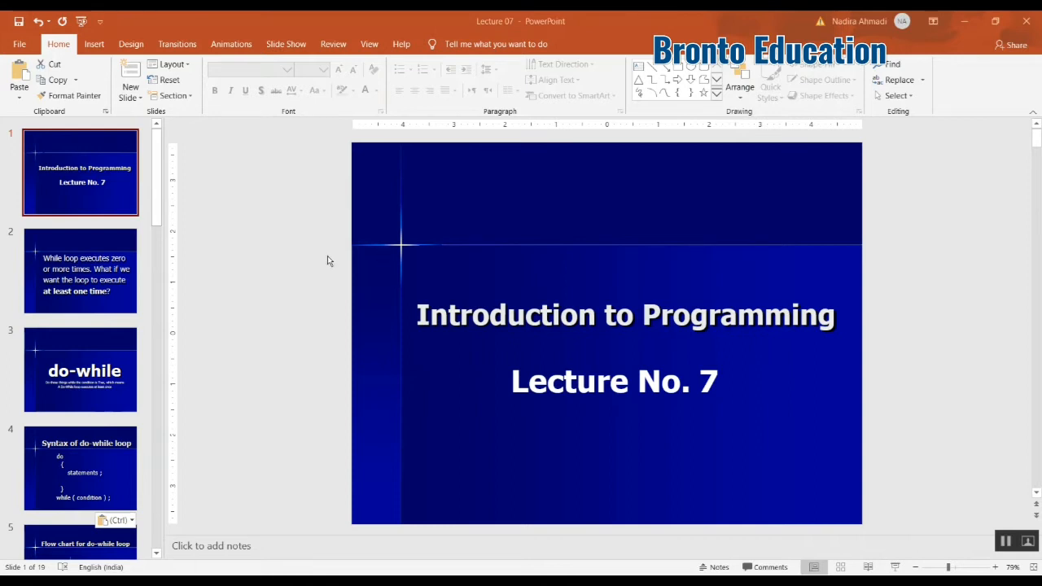
{"action": "mouse_move", "coordinate": [96, 274]}
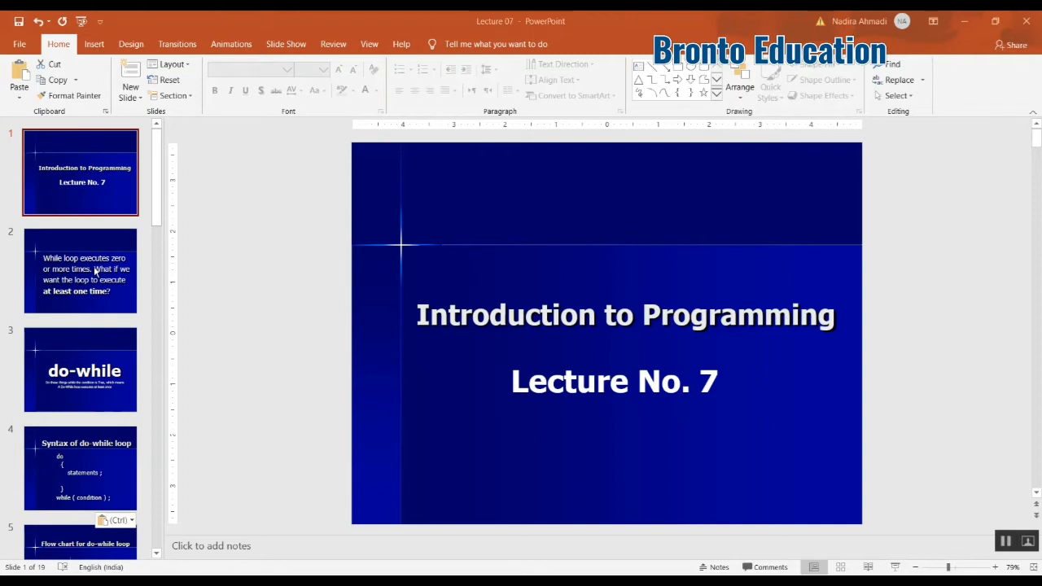
- Declare the integer variable num in main()
{"action": "left_click", "coordinate": [79, 270]}
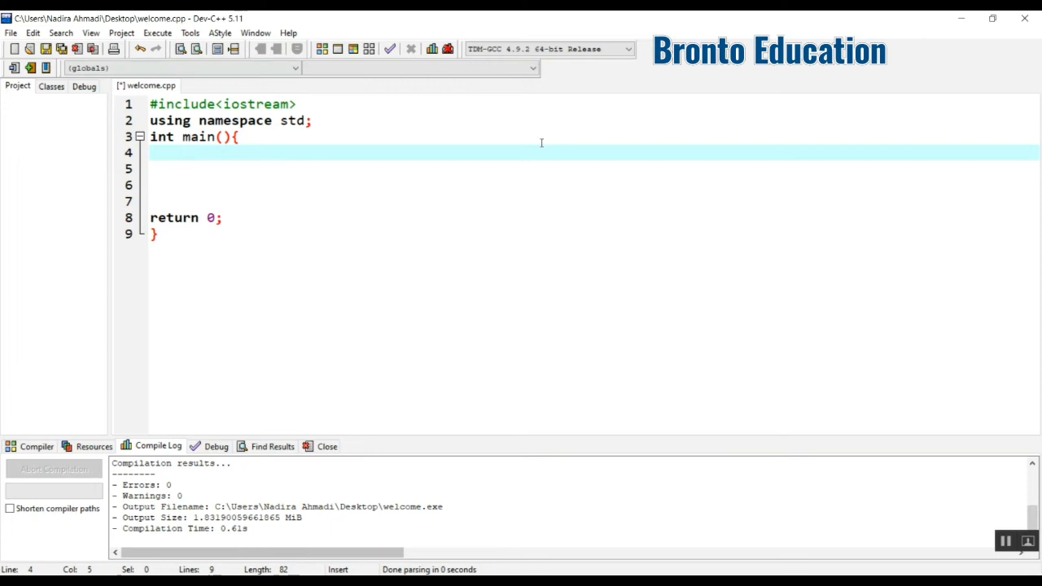
{"action": "type", "text": "int"}
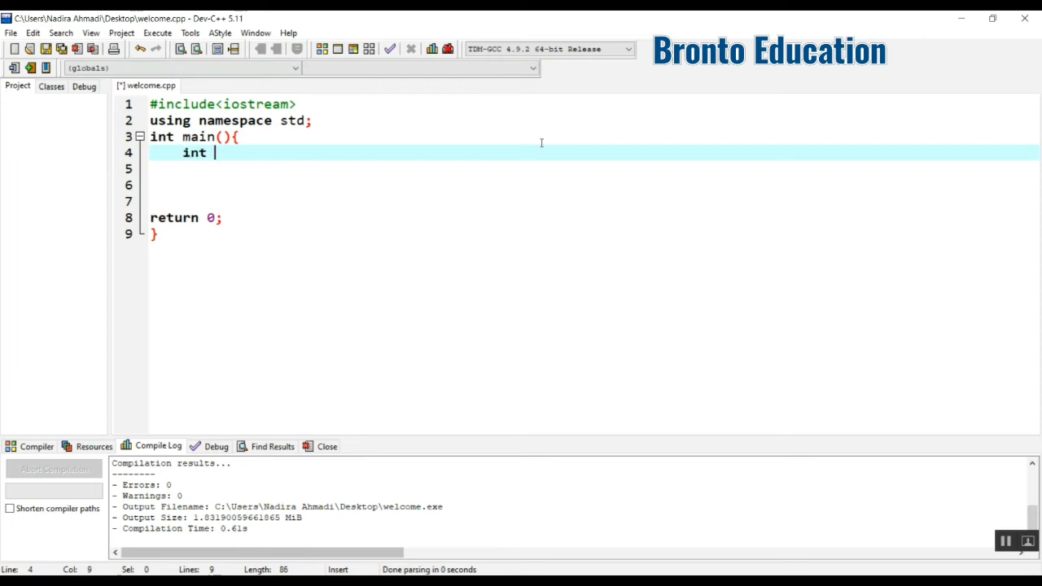
{"action": "type", "text": "num;"}
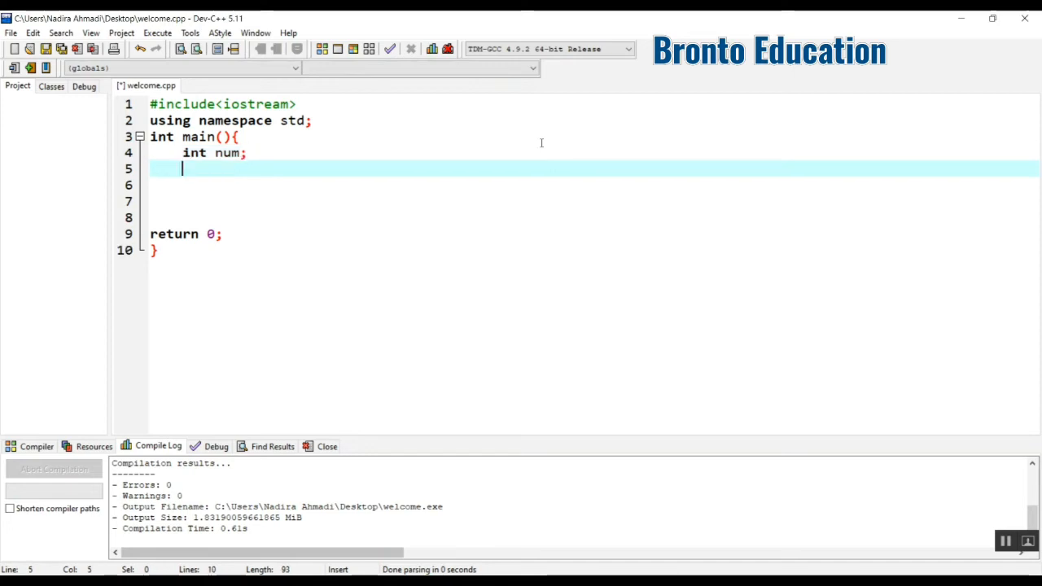
- Add a cout prompt asking for the number of times hello is to be printed
{"action": "type", "text": "cout<<"}
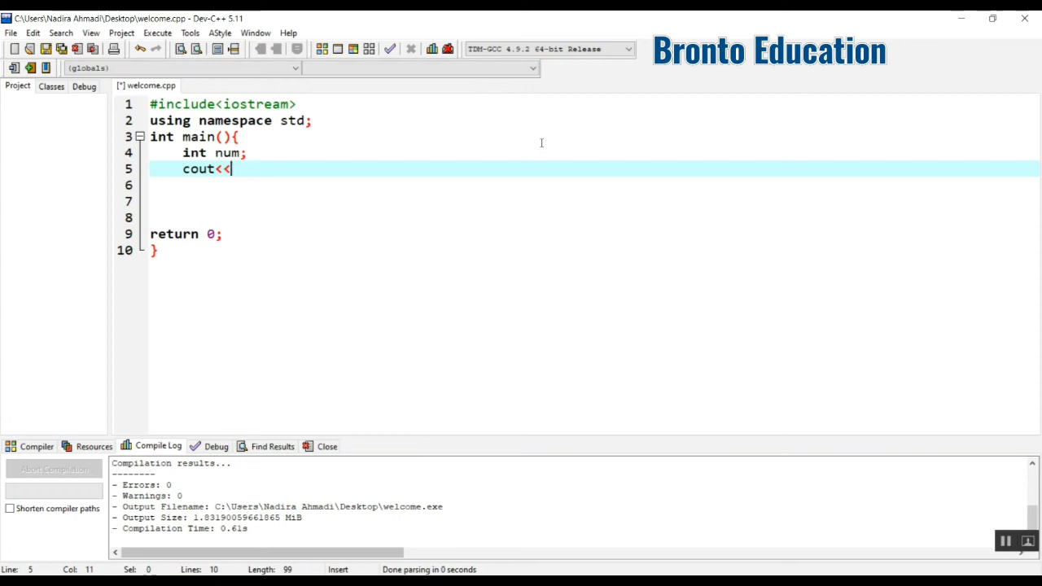
{"action": "type", "text": "\"ent\""}
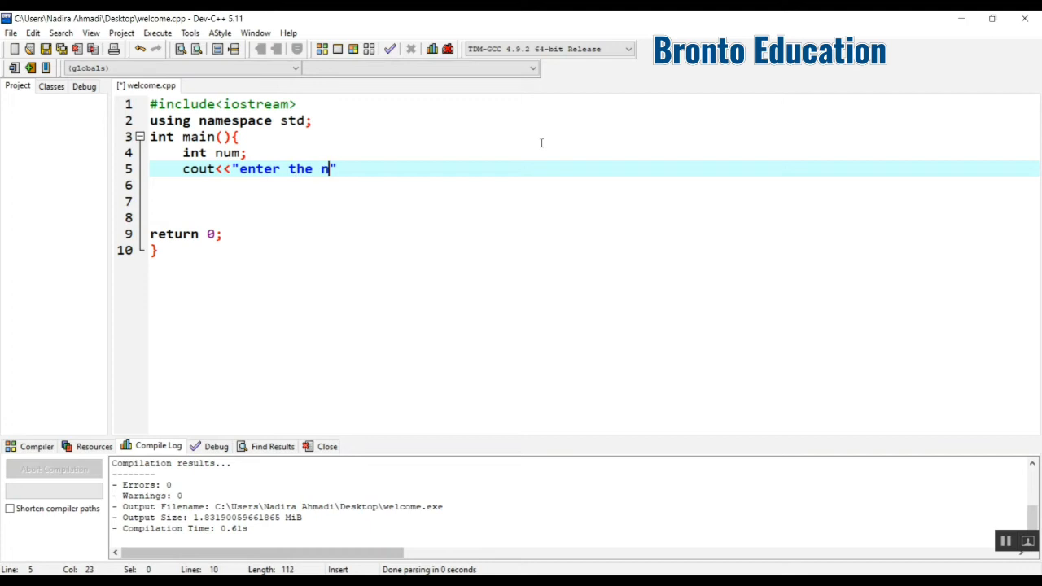
{"action": "type", "text": "umber you want"}
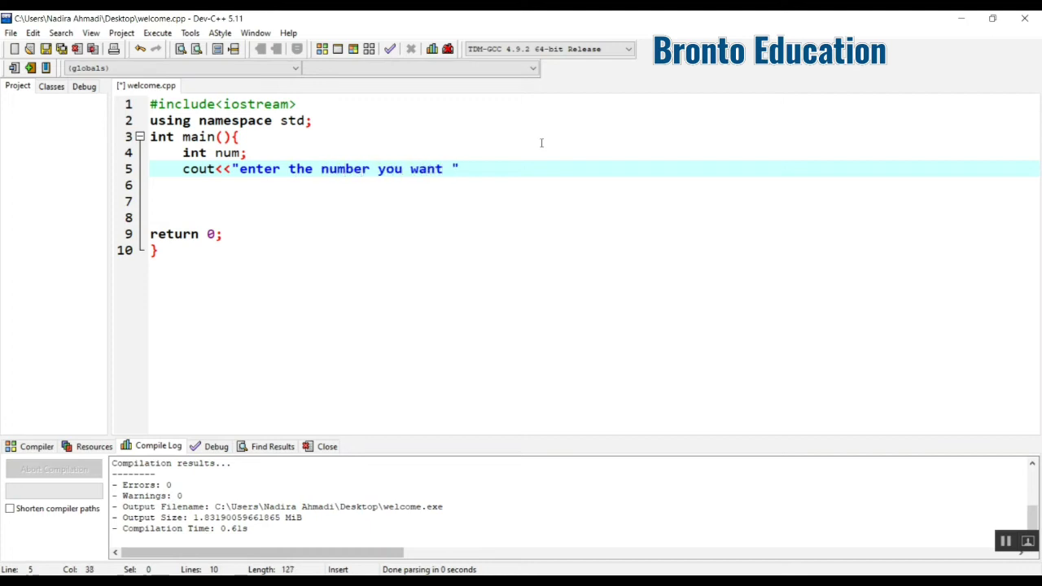
{"action": "type", "text": "hello t"}
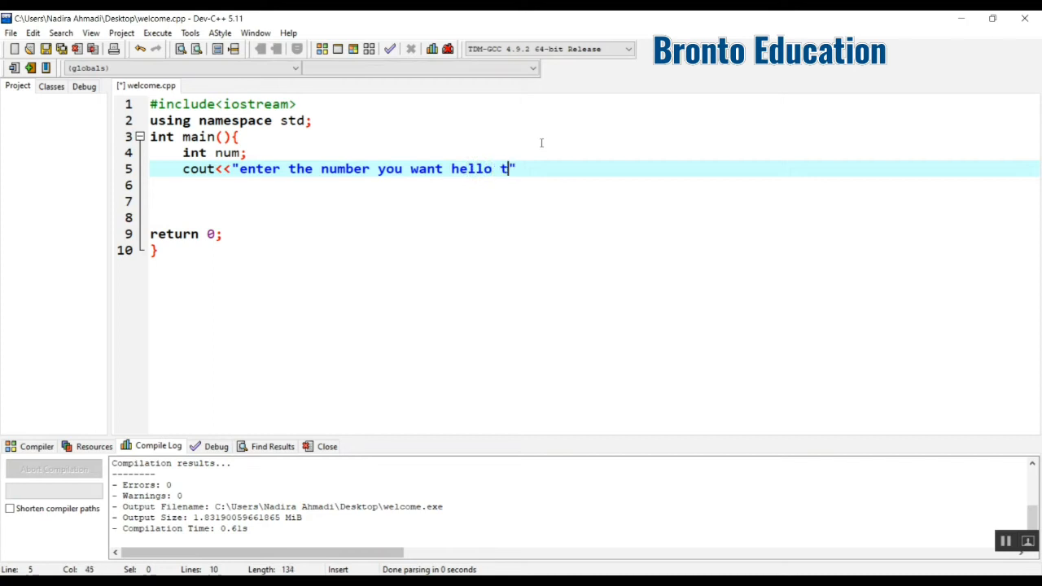
{"action": "type", "text": "o to be prin"}
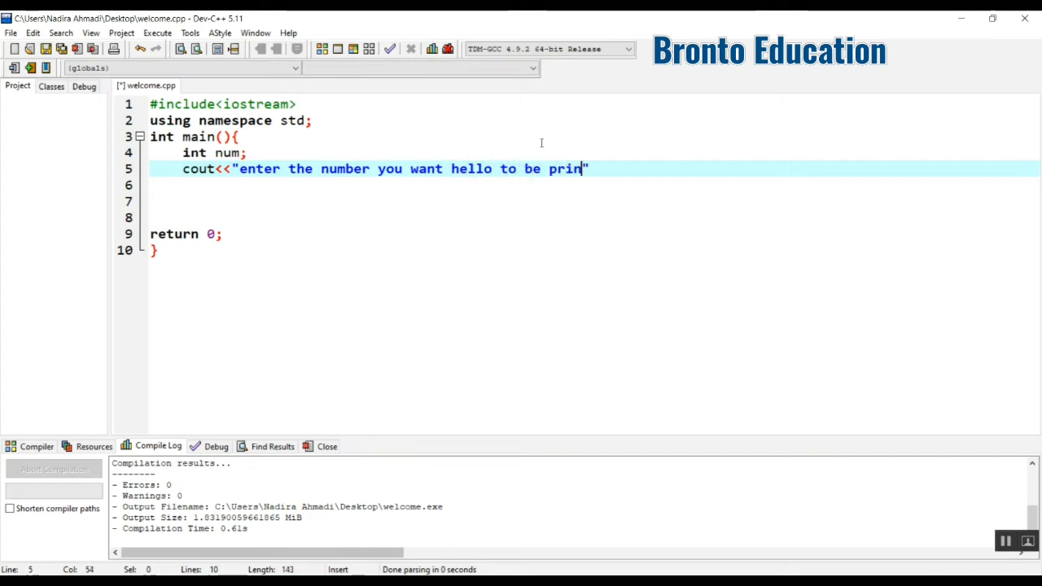
{"action": "type", "text": "ted"}
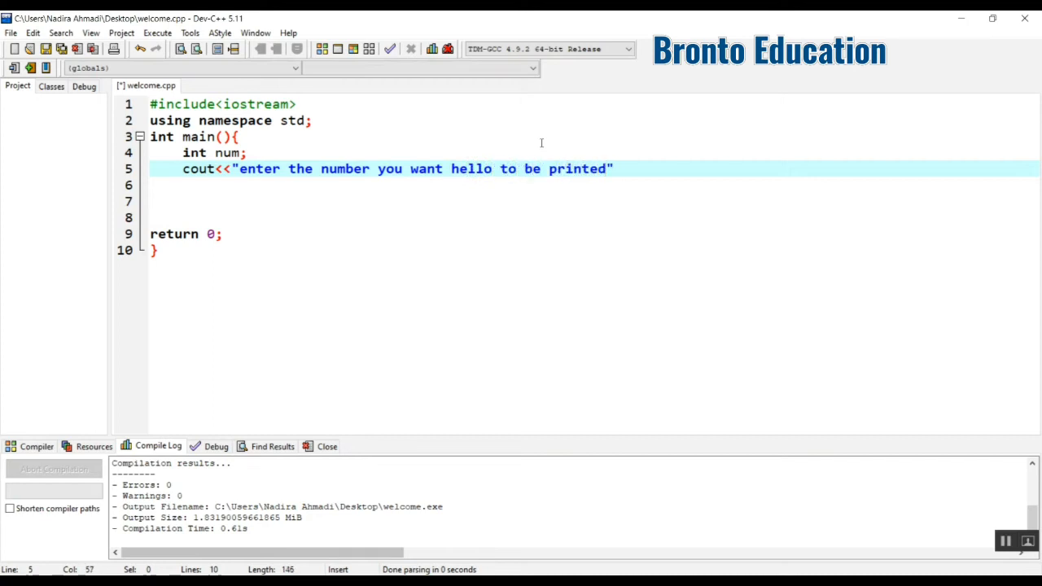
{"action": "type", "text": "!!"}
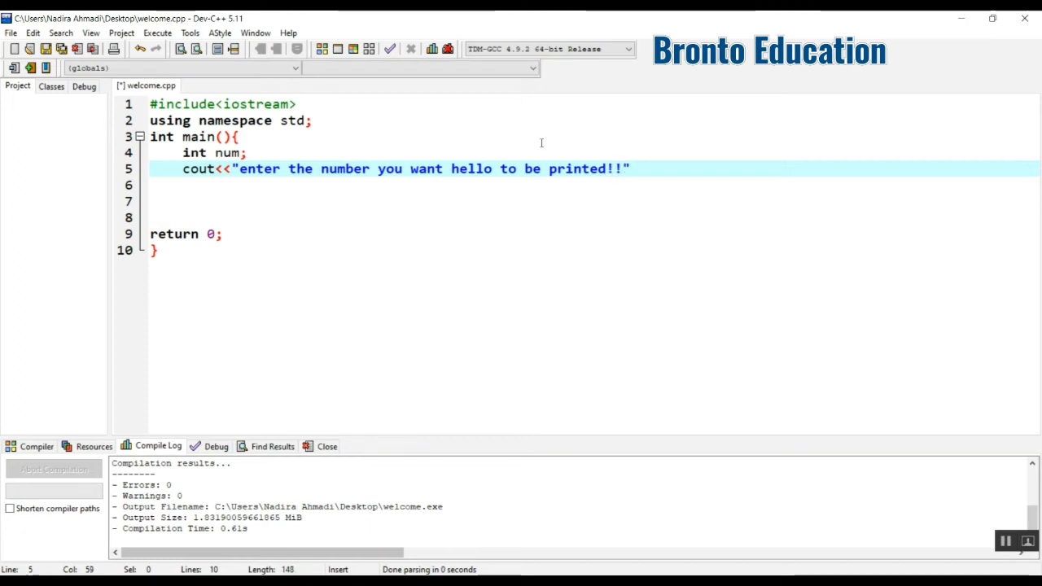
{"action": "type", "text": "\\n"}
{"action": "left_click", "coordinate": [594, 184]}
{"action": "type", "text": "c"}
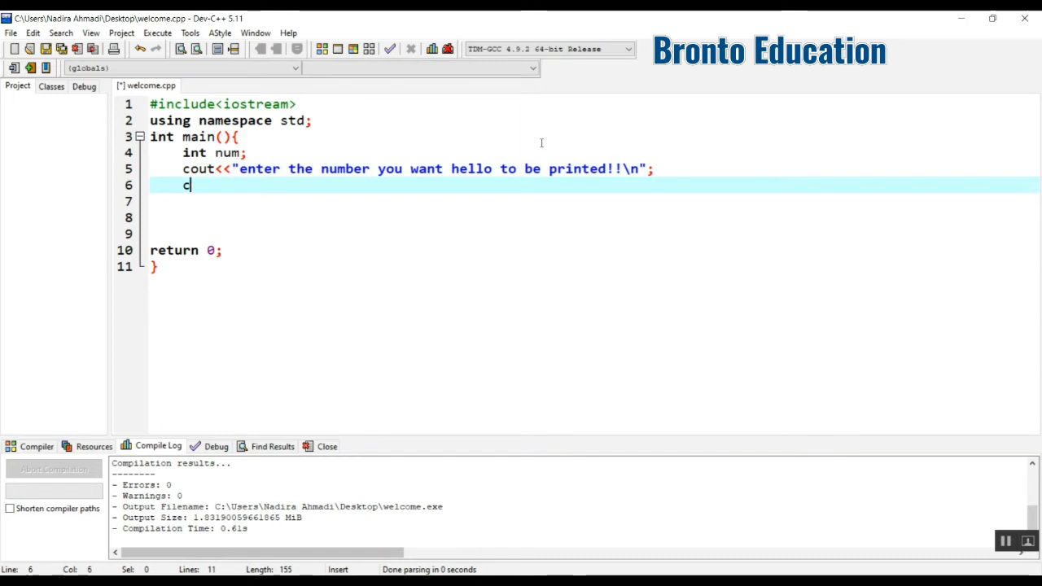
- Read the entered number into num with cin>>num
{"action": "type", "text": "in>>nu"}
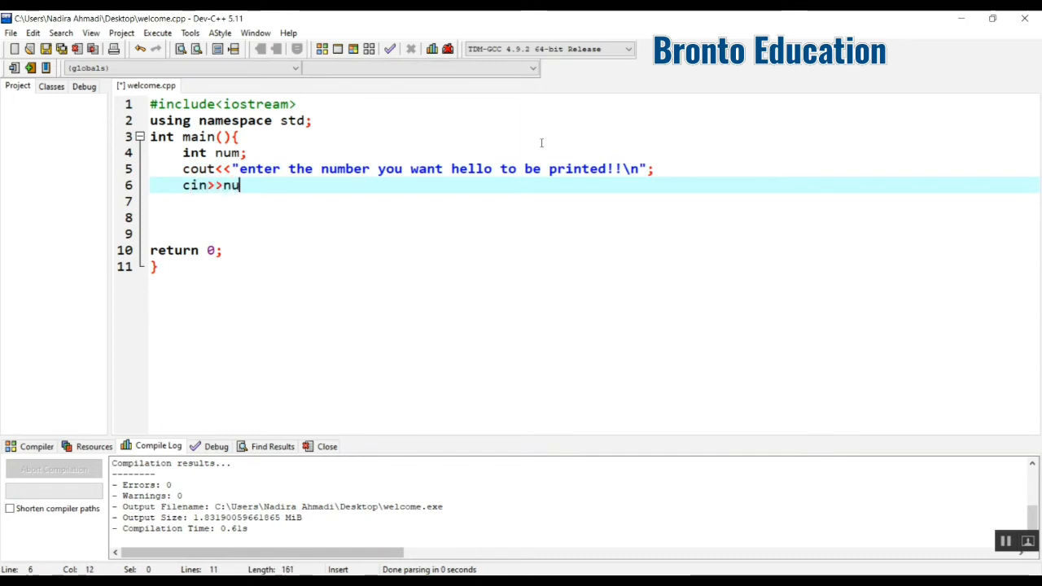
{"action": "type", "text": "m;"}
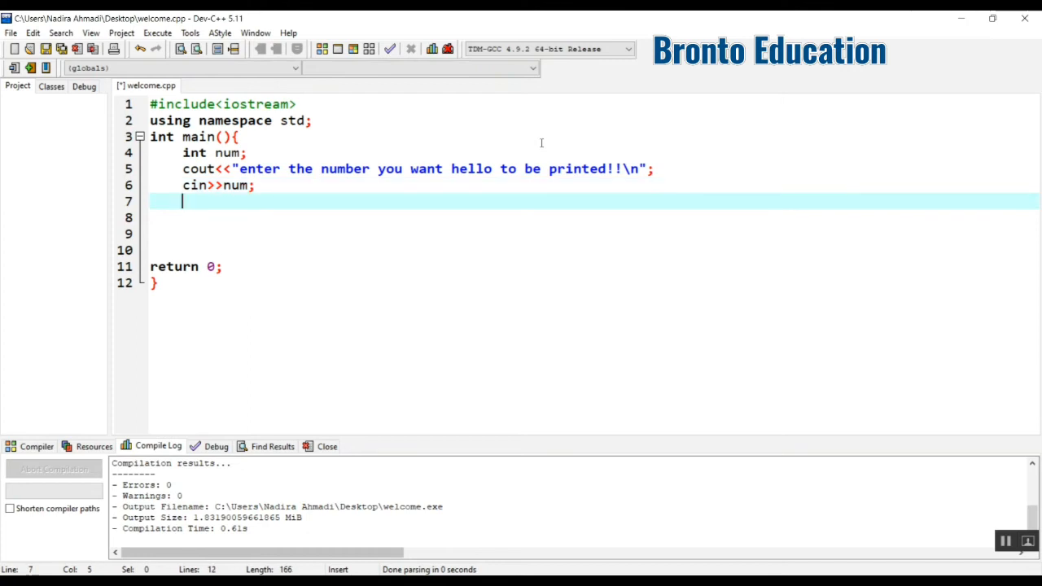
- Write the do block that prints "hello\n" and decrements num
{"action": "type", "text": "do"}
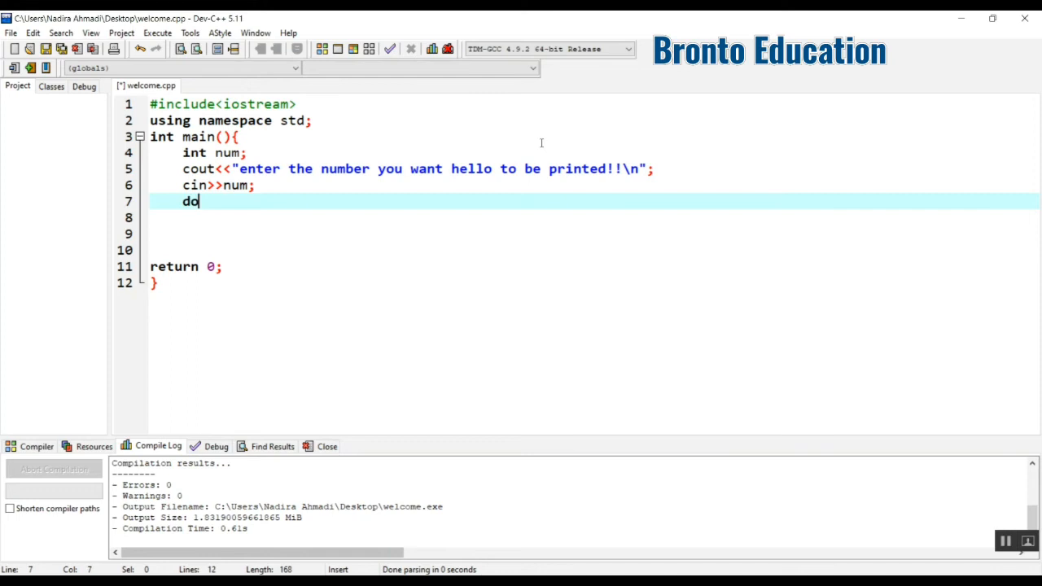
{"action": "type", "text": "{"}
{"action": "left_click", "coordinate": [594, 216]}
{"action": "type", "text": "cou"}
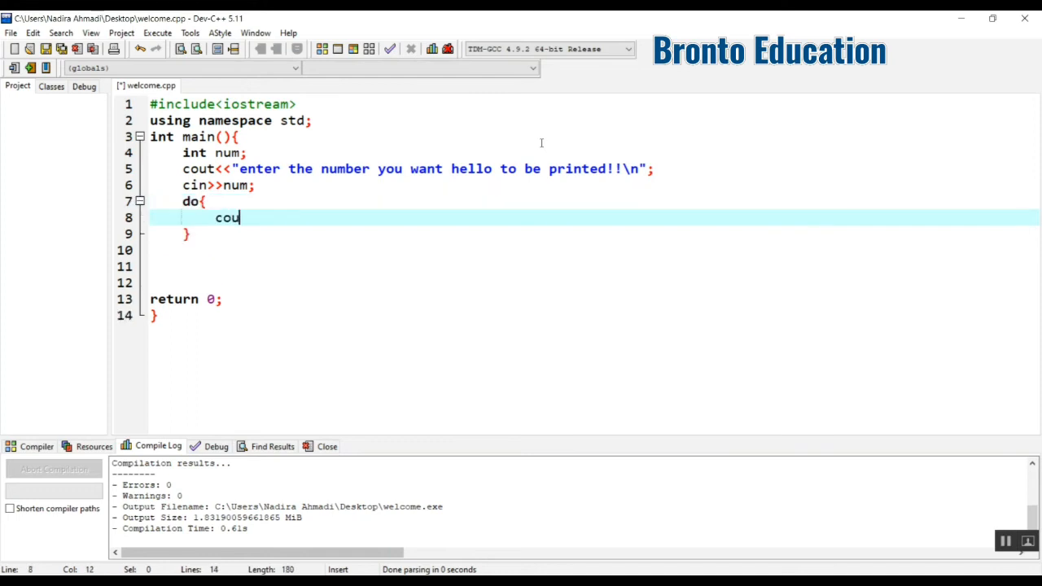
{"action": "type", "text": "t<<"}
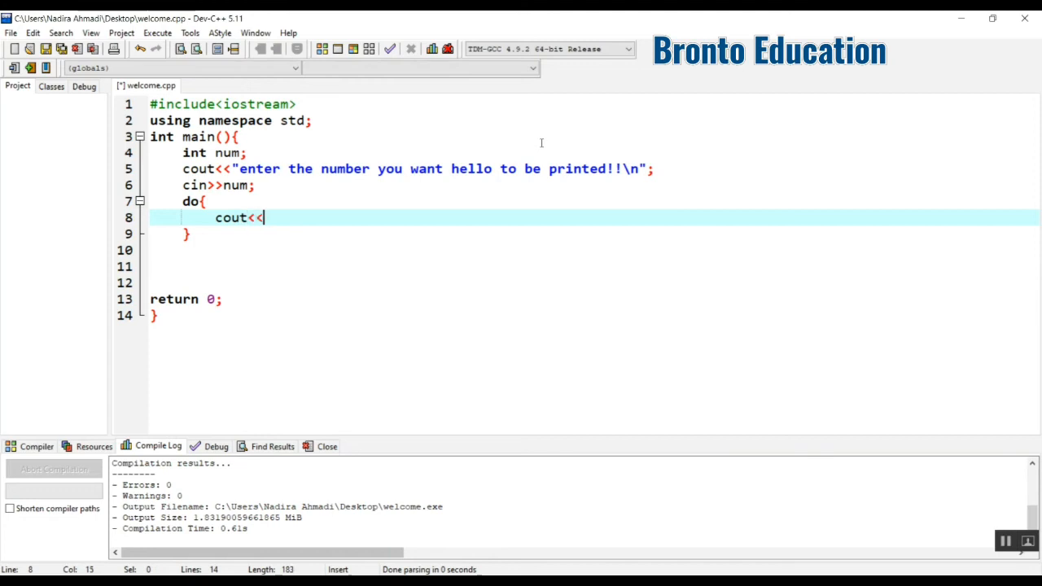
{"action": "type", "text": "\"helo\""}
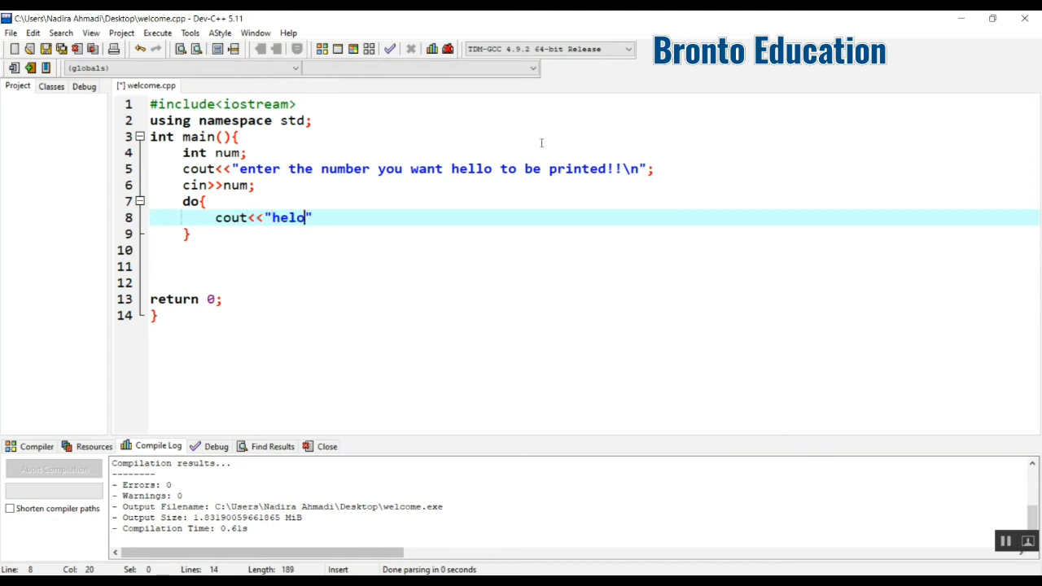
{"action": "type", "text": "l"}
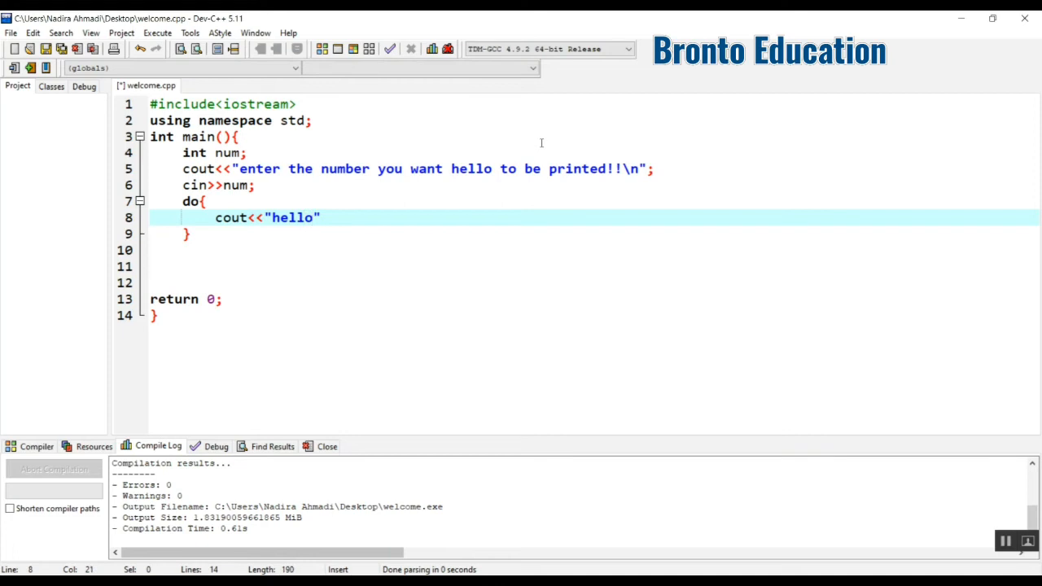
{"action": "type", "text": "\\n"}
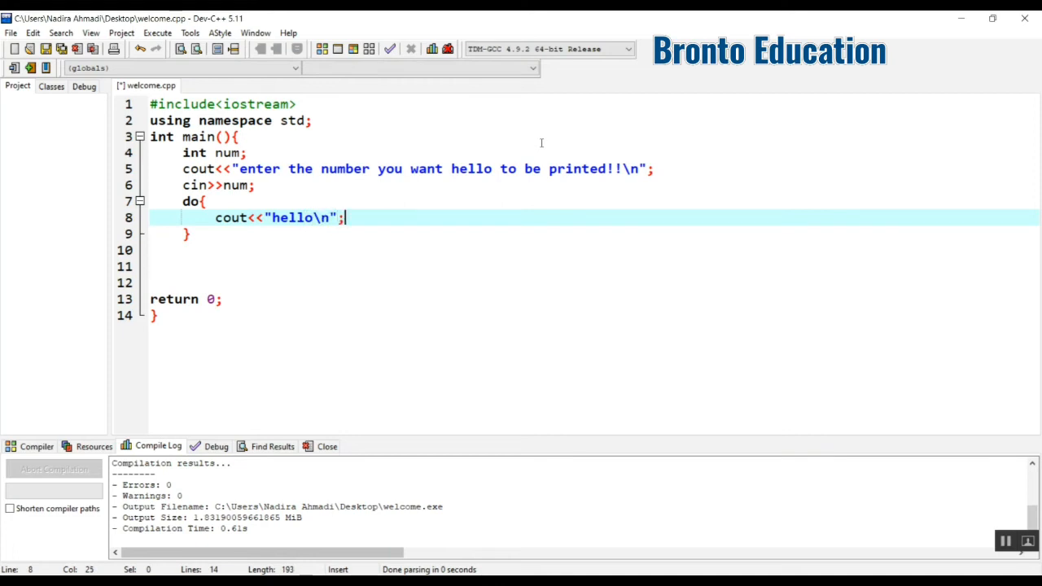
{"action": "key", "text": "Enter"}
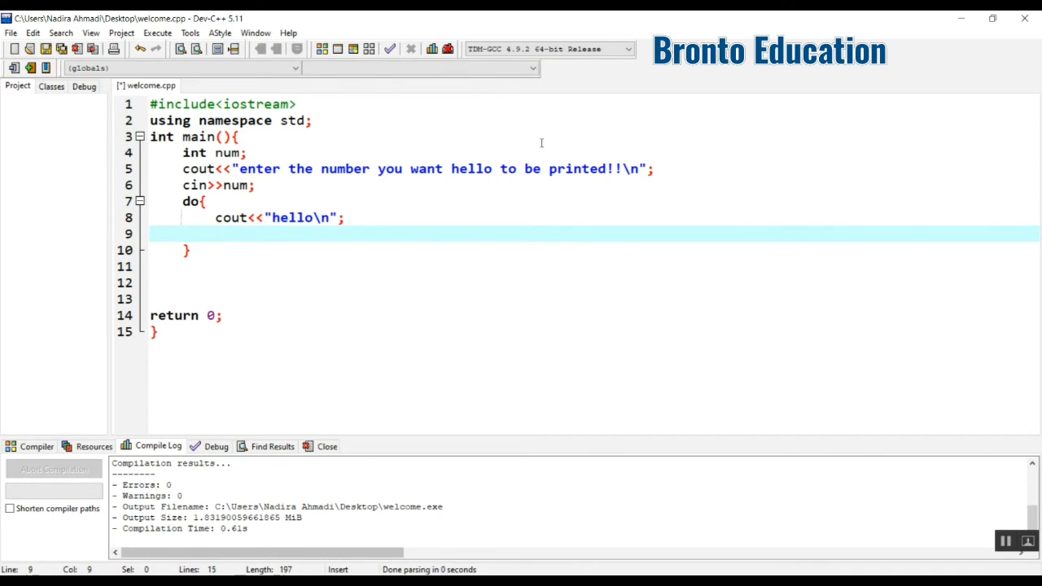
{"action": "type", "text": "num"}
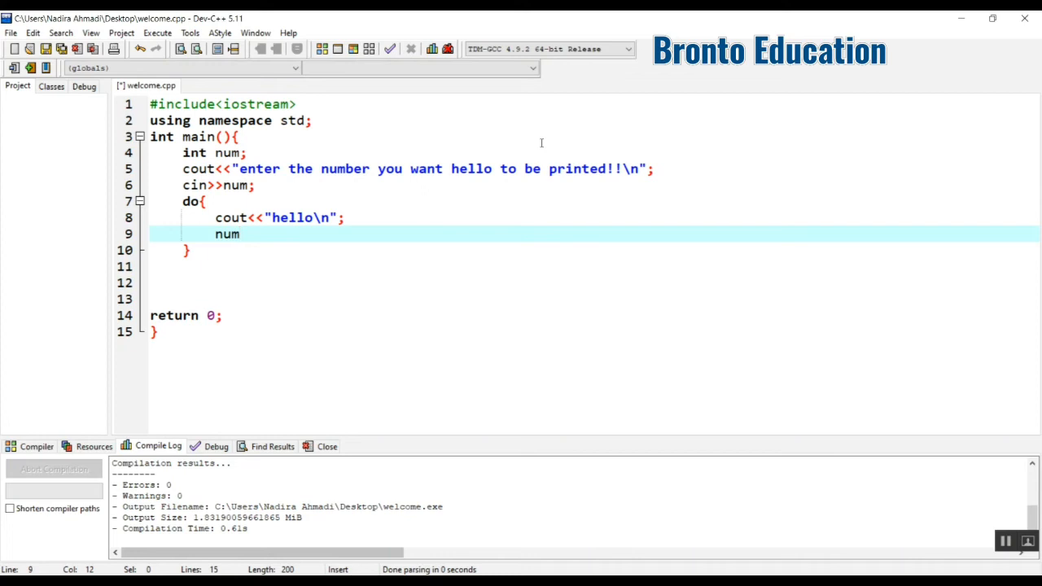
{"action": "type", "text": "--;"}
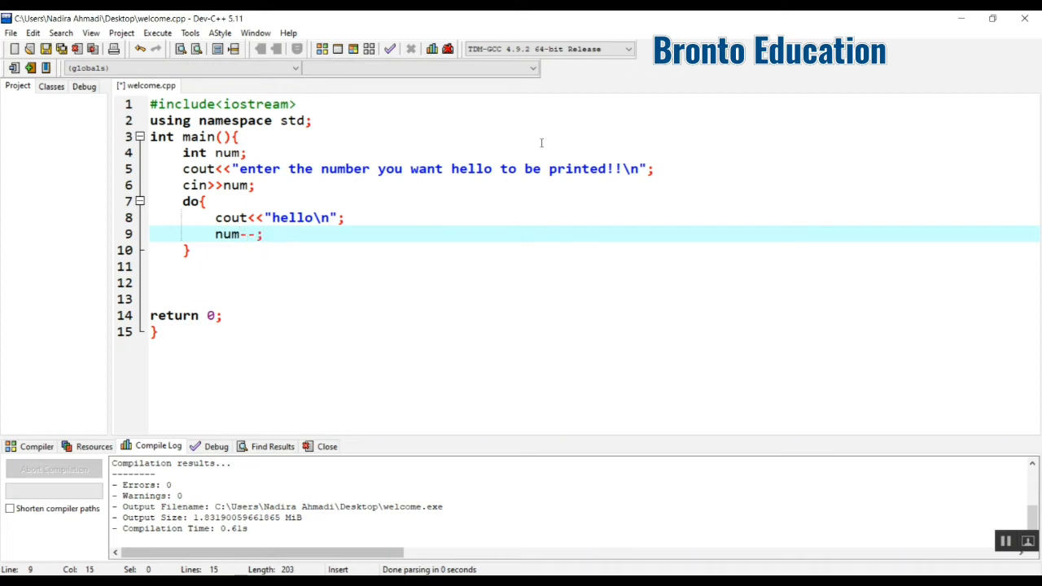
- Close the loop with while(num>0); and print "bye\n" after it
{"action": "left_click", "coordinate": [187, 251]}
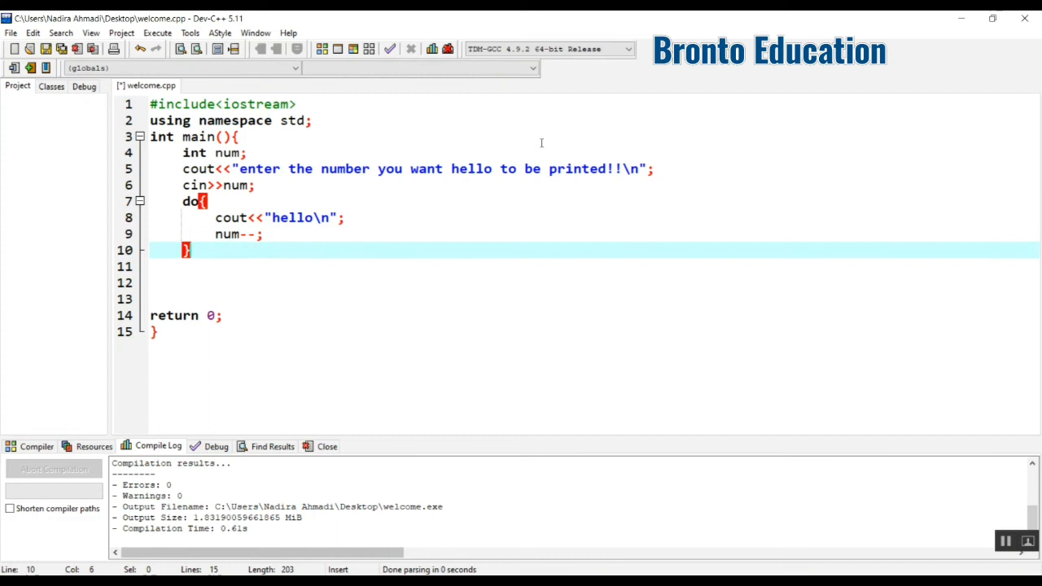
{"action": "type", "text": "while()"}
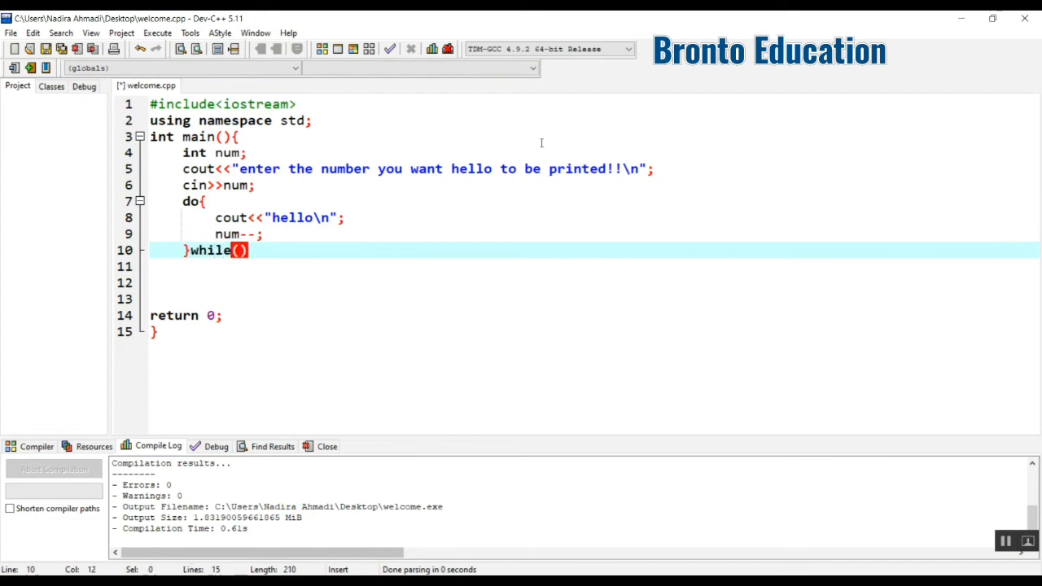
{"action": "type", "text": "num>0"}
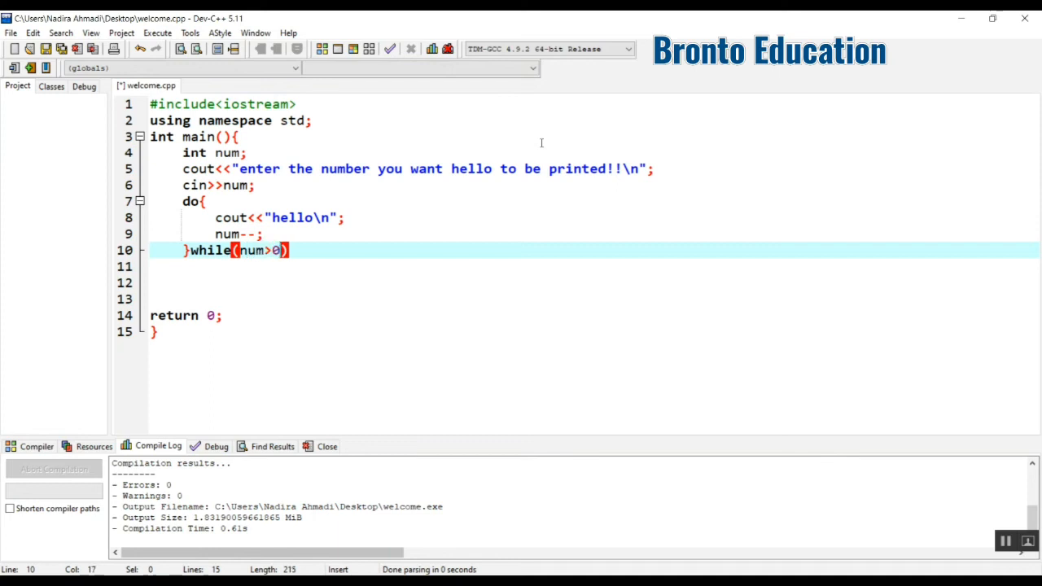
{"action": "type", "text": ";"}
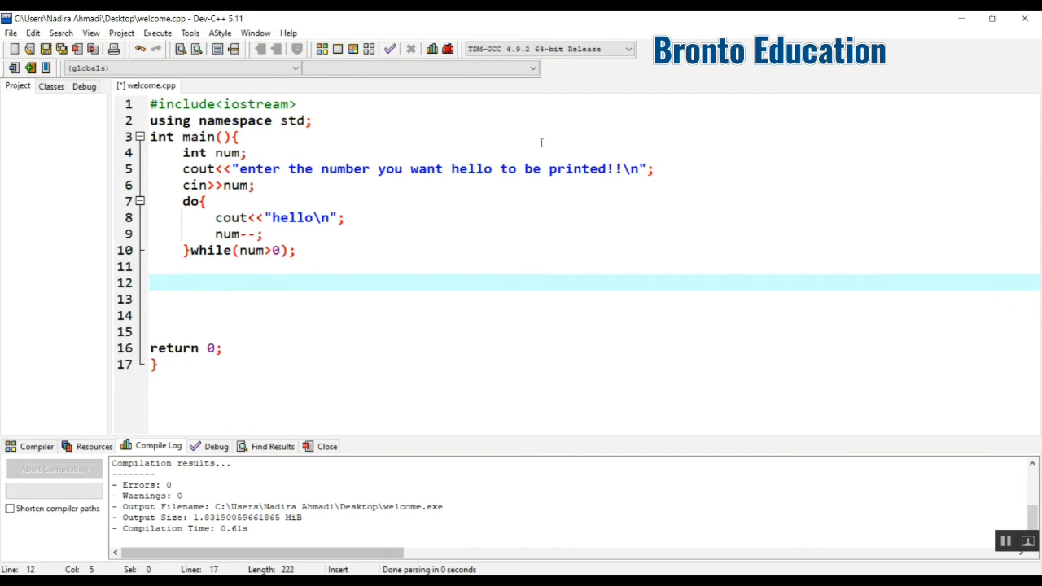
{"action": "type", "text": "cout<<"}
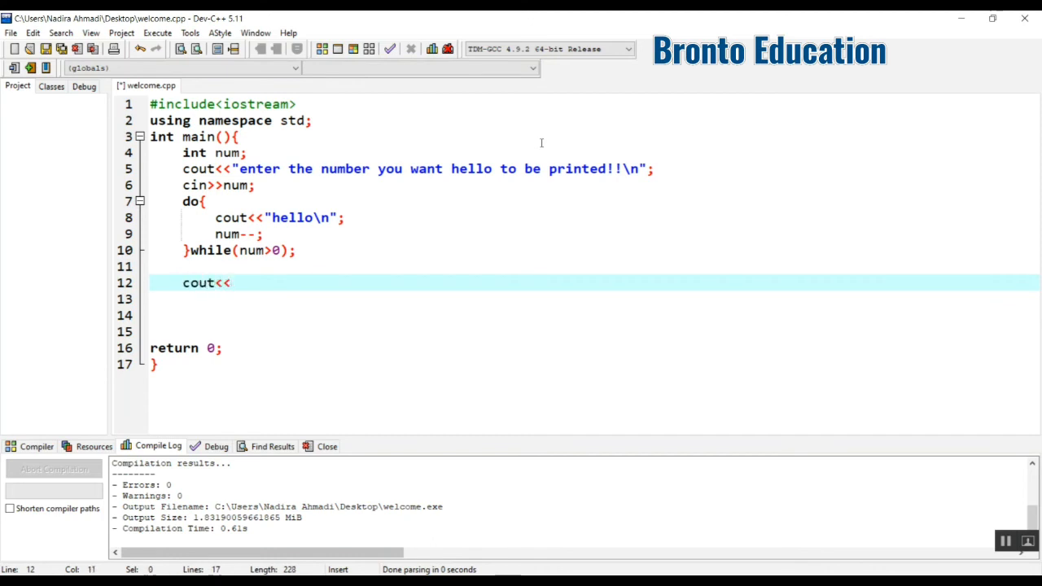
{"action": "type", "text": "\"bye\""}
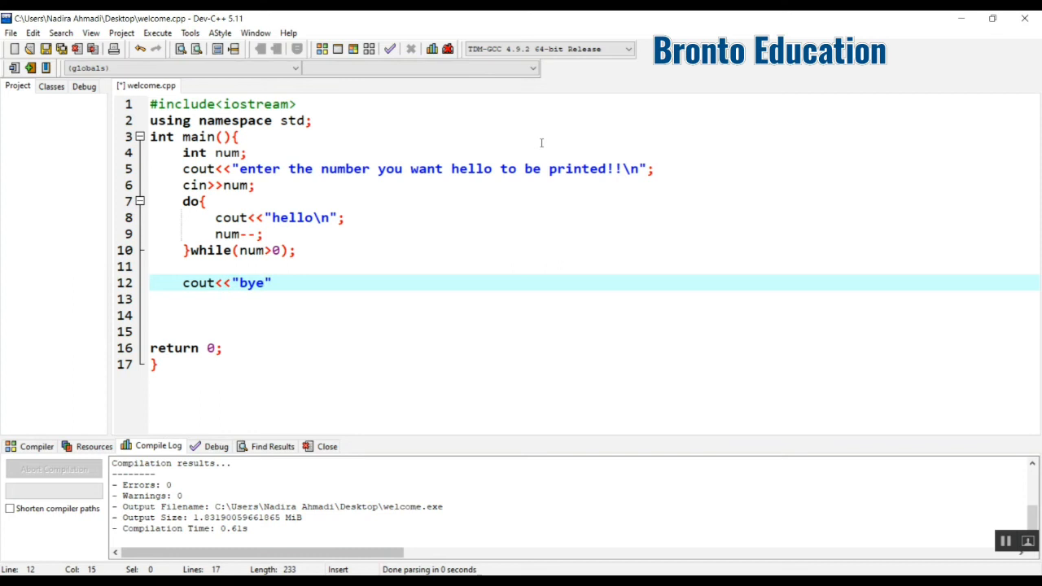
{"action": "type", "text": "\\n"}
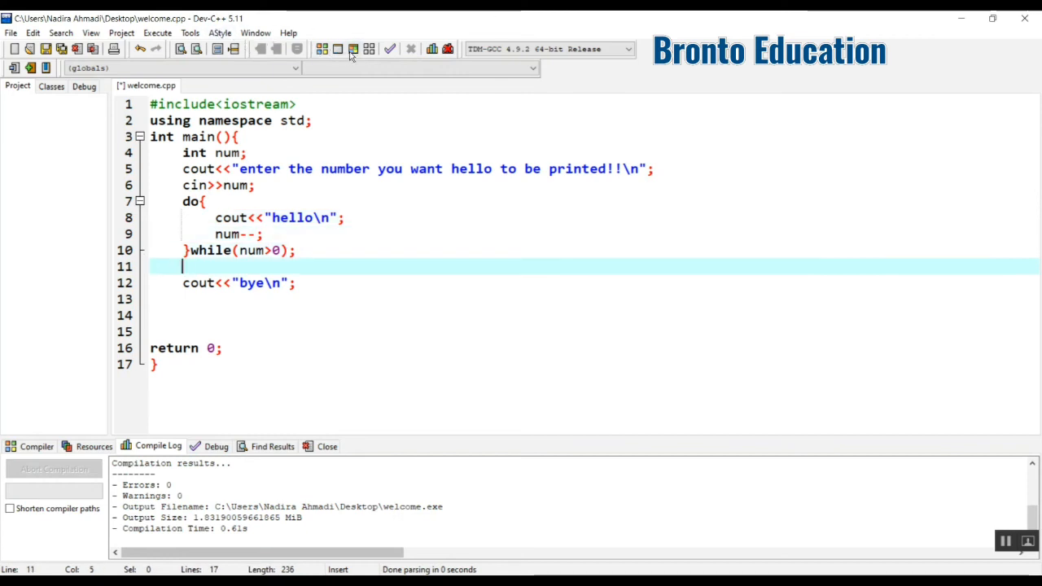
- Compile and run the program, entering 5 at the prompt
{"action": "left_click", "coordinate": [350, 49]}
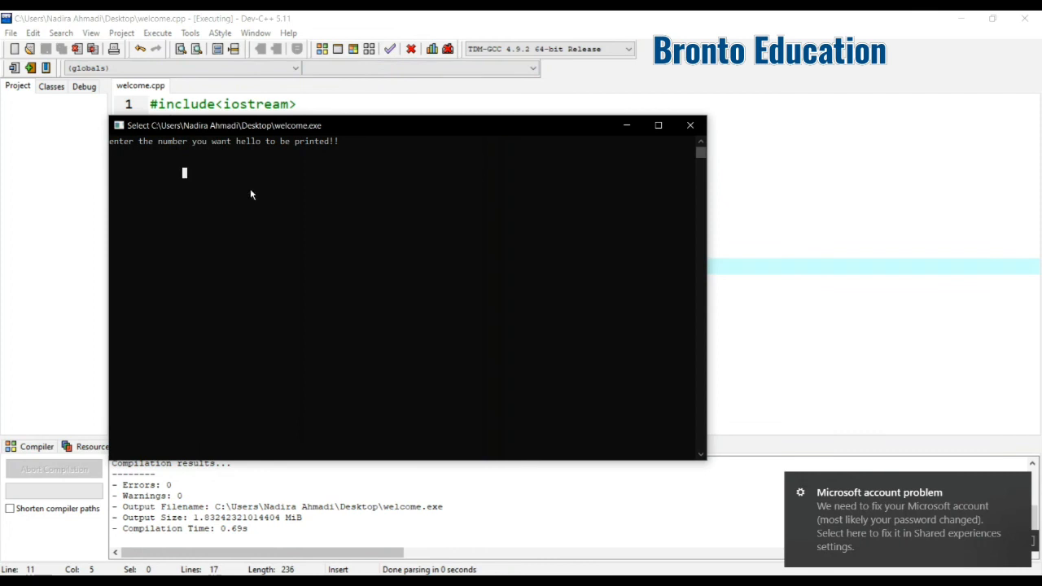
{"action": "type", "text": "5"}
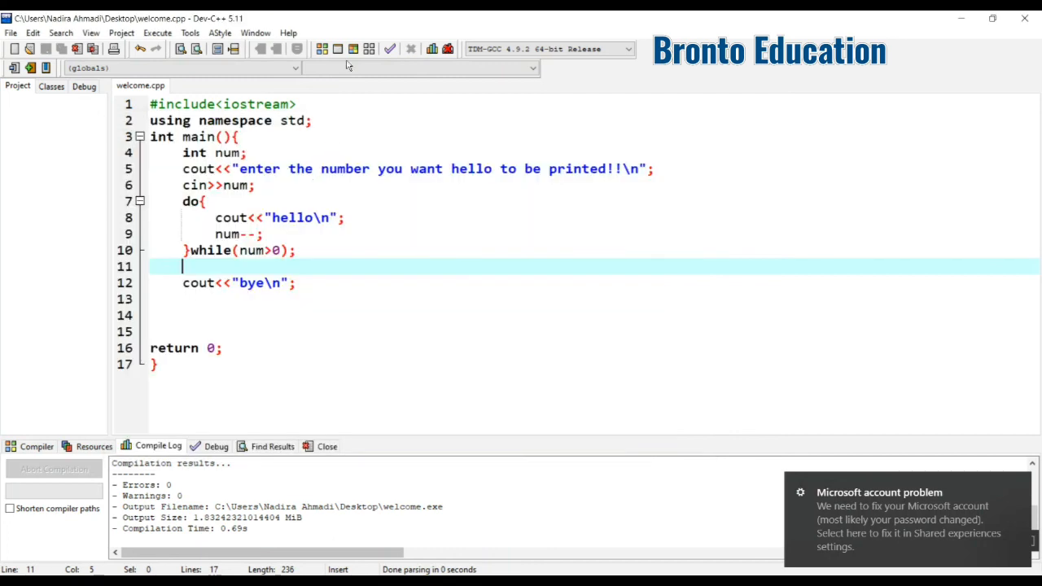
{"action": "mouse_move", "coordinate": [355, 49]}
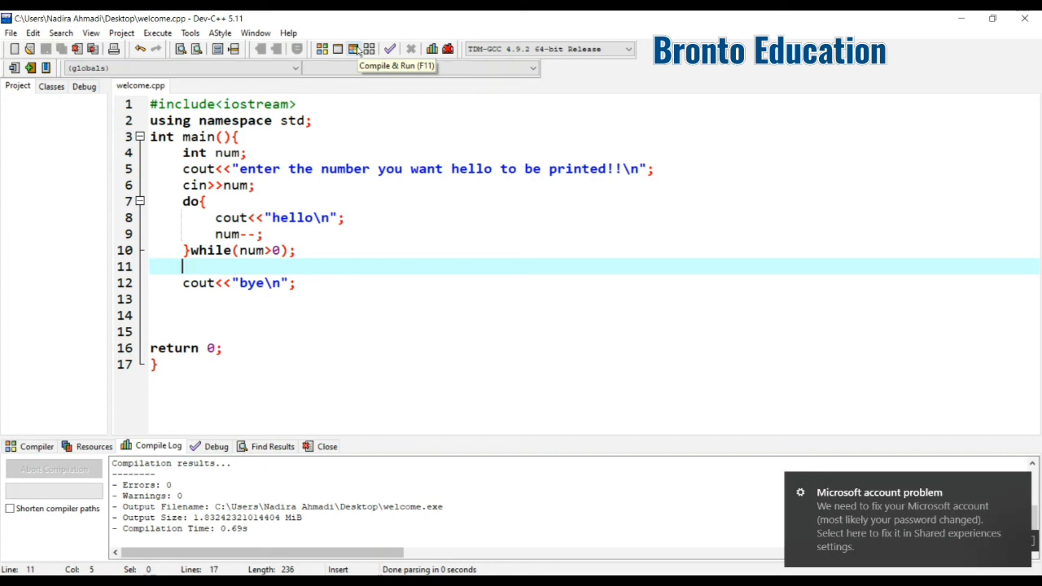
- Run it again with 10 to see hello ten times then bye, and close the output window
{"action": "left_click", "coordinate": [322, 48]}
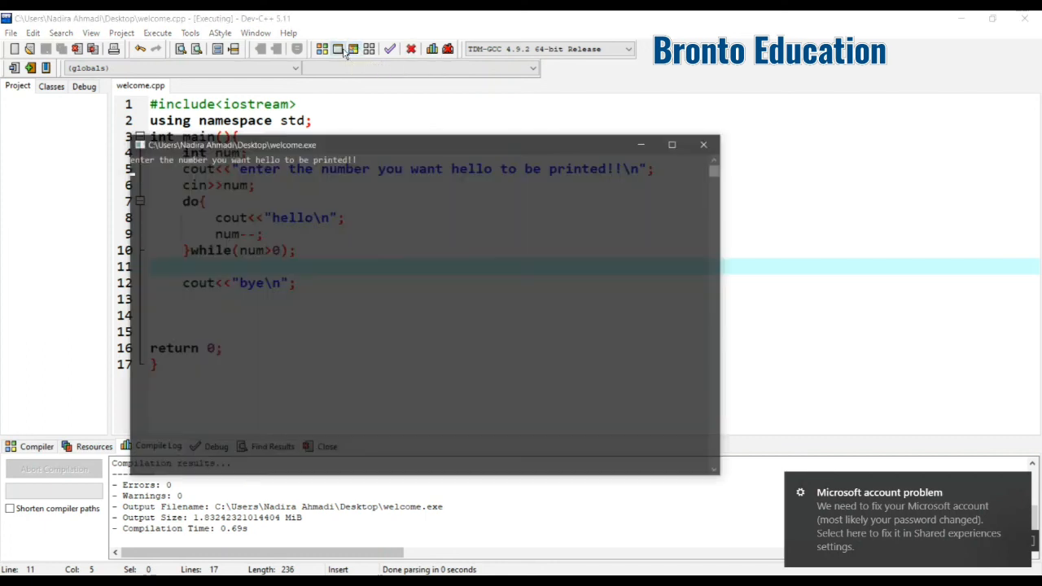
{"action": "type", "text": "10"}
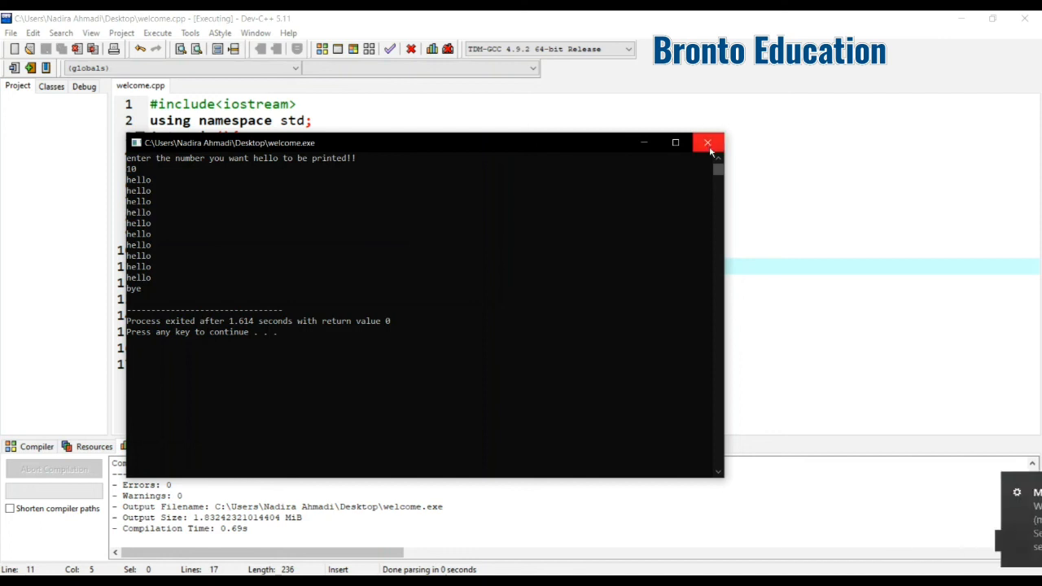
{"action": "left_click", "coordinate": [706, 143]}
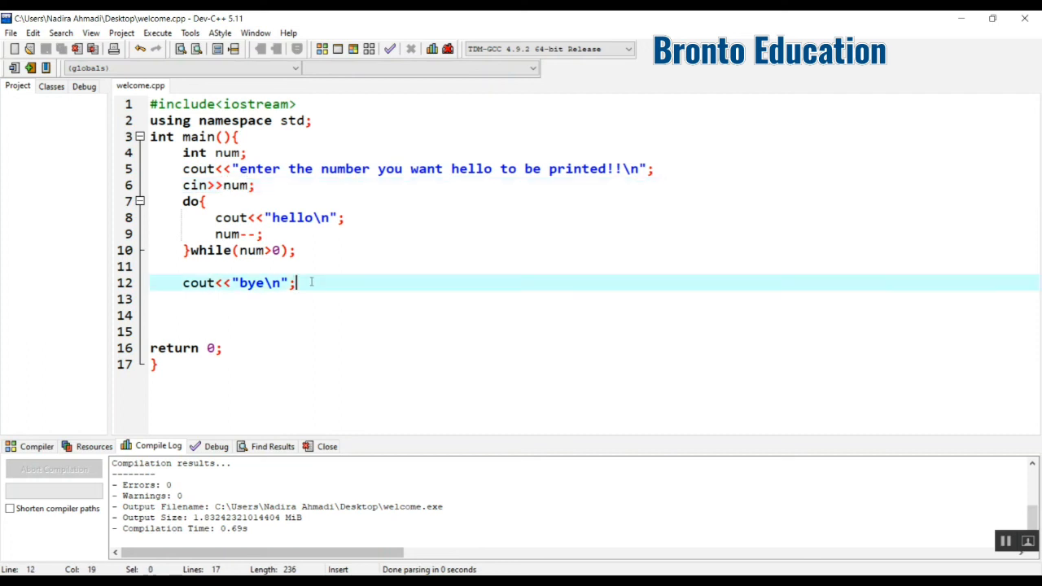
{"action": "mouse_move", "coordinate": [444, 249]}
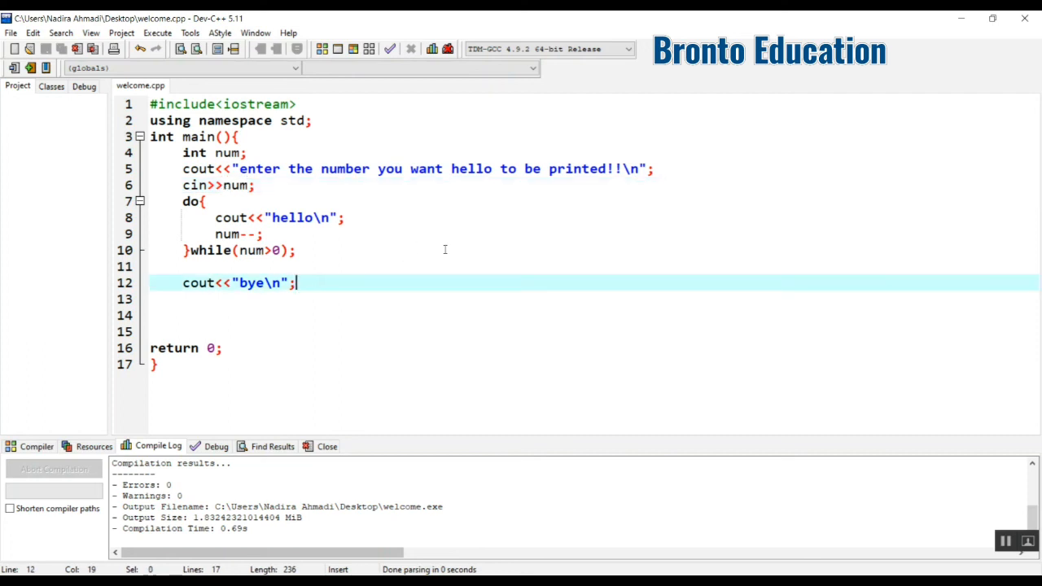
{"action": "mouse_move", "coordinate": [458, 270]}
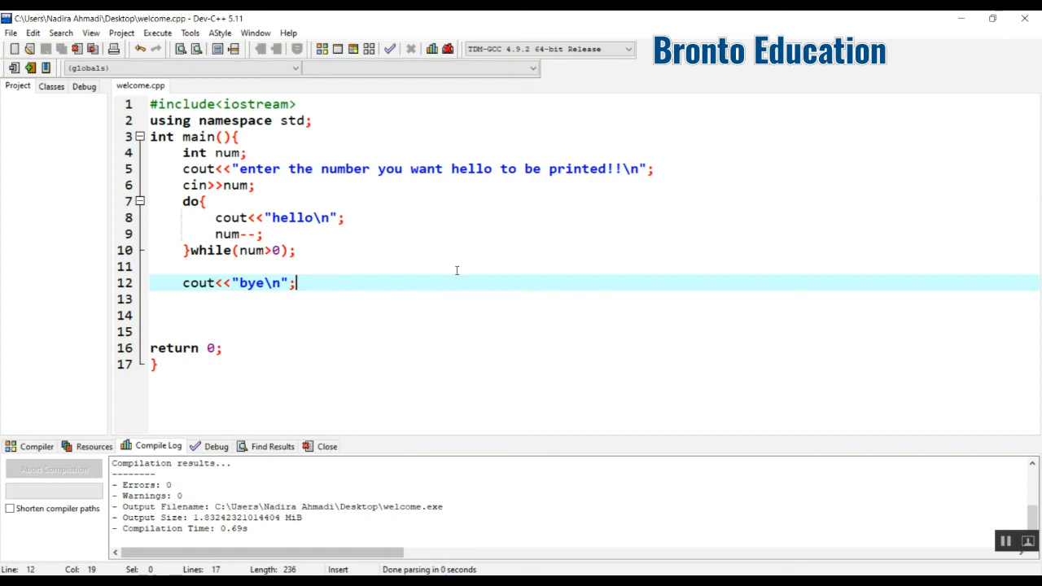
{"action": "mouse_move", "coordinate": [488, 305]}
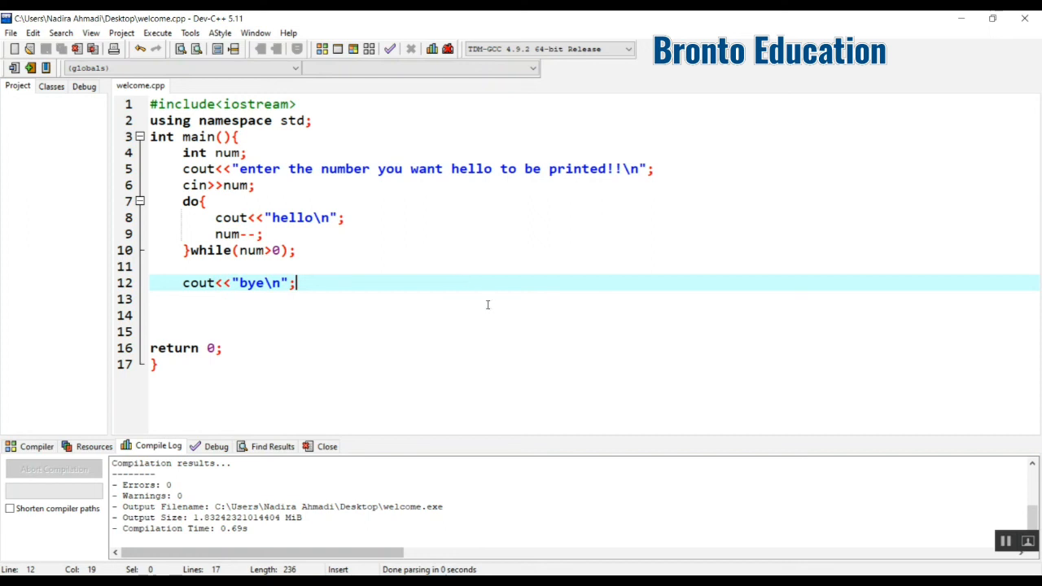